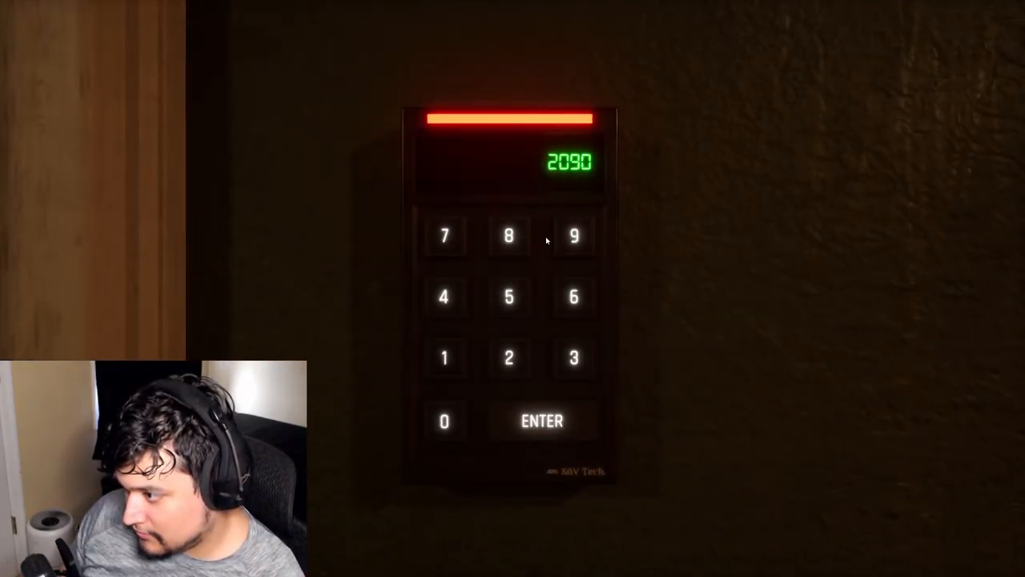
Step: Key a digit at the door keypad, then return to the desk's laundromat camera feed
{"action": "left_click", "coordinate": [541, 420]}
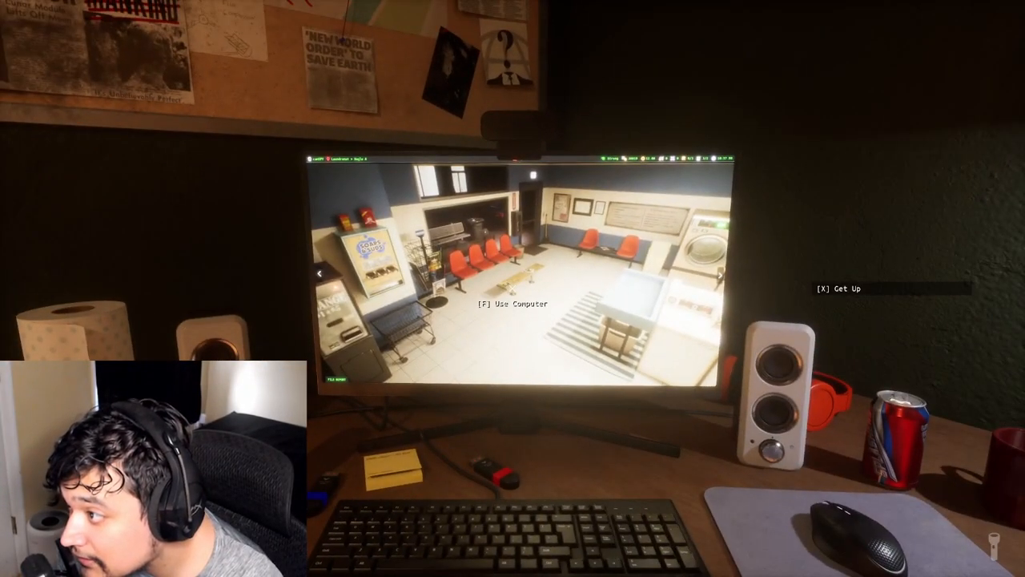
Step: Sit at the computer briefly, get up, and key a digit at the door keypad
{"action": "key", "text": "f"}
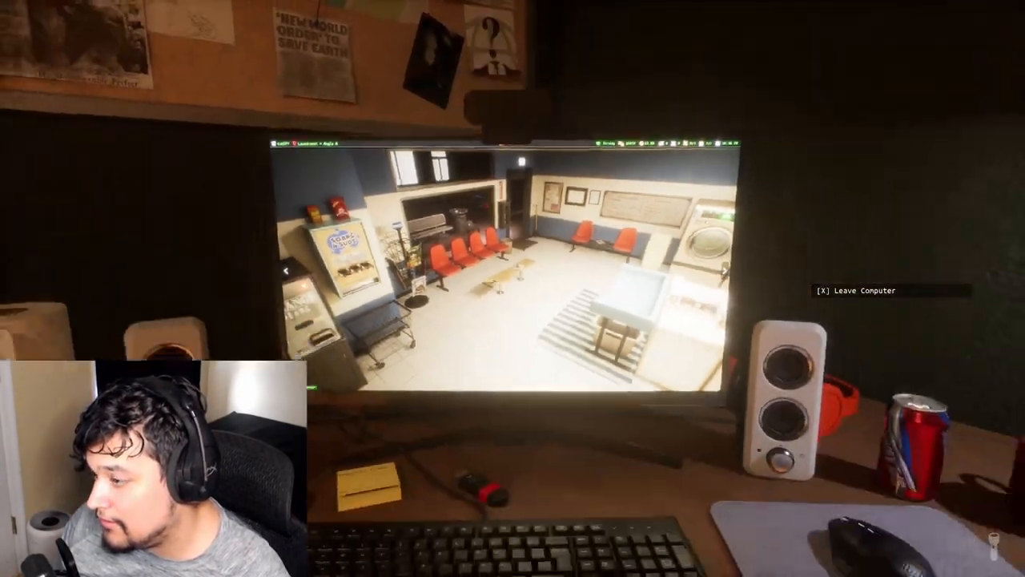
{"action": "key", "text": "x"}
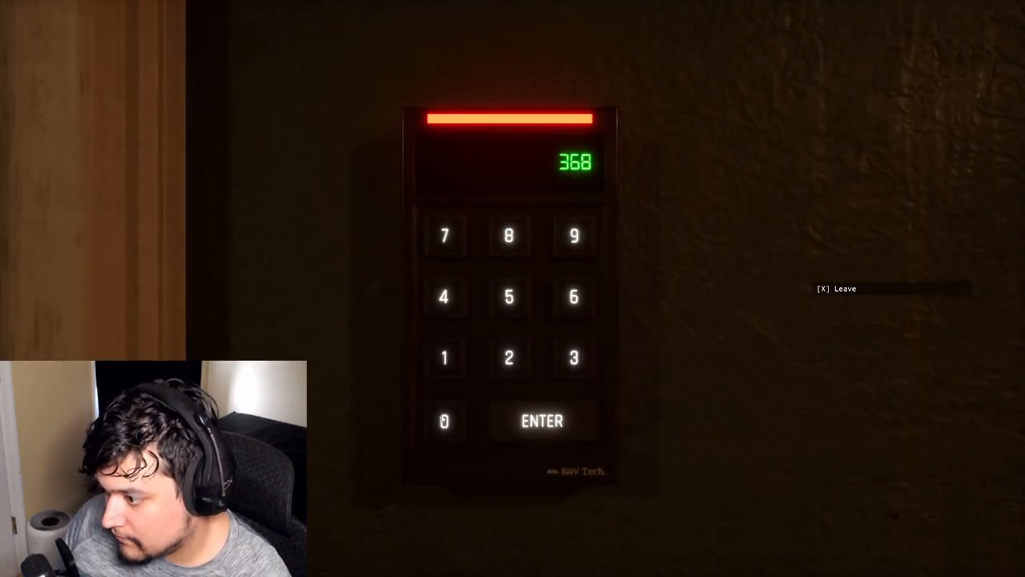
{"action": "left_click", "coordinate": [541, 421]}
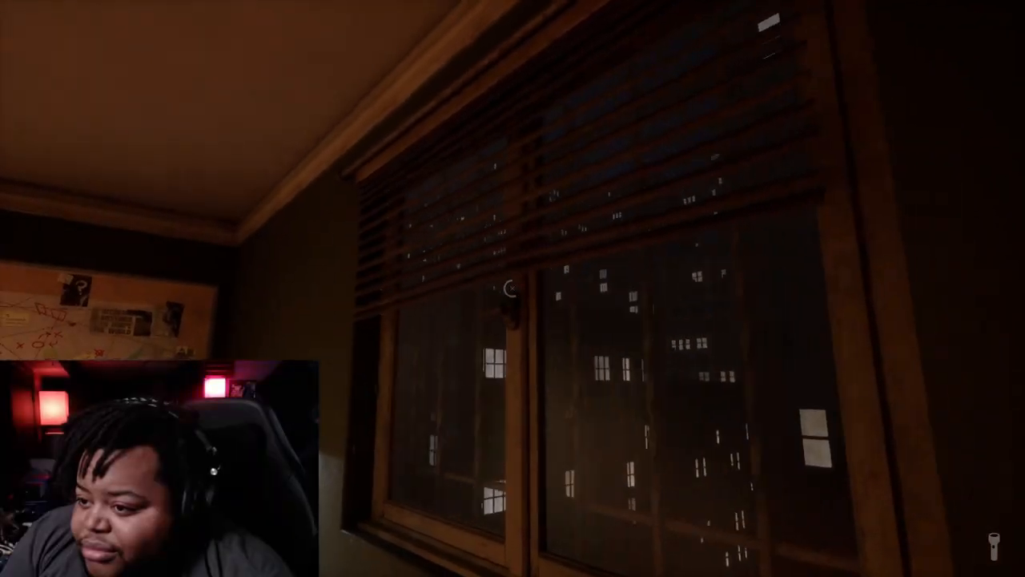
{"action": "mouse_move", "coordinate": [513, 289]}
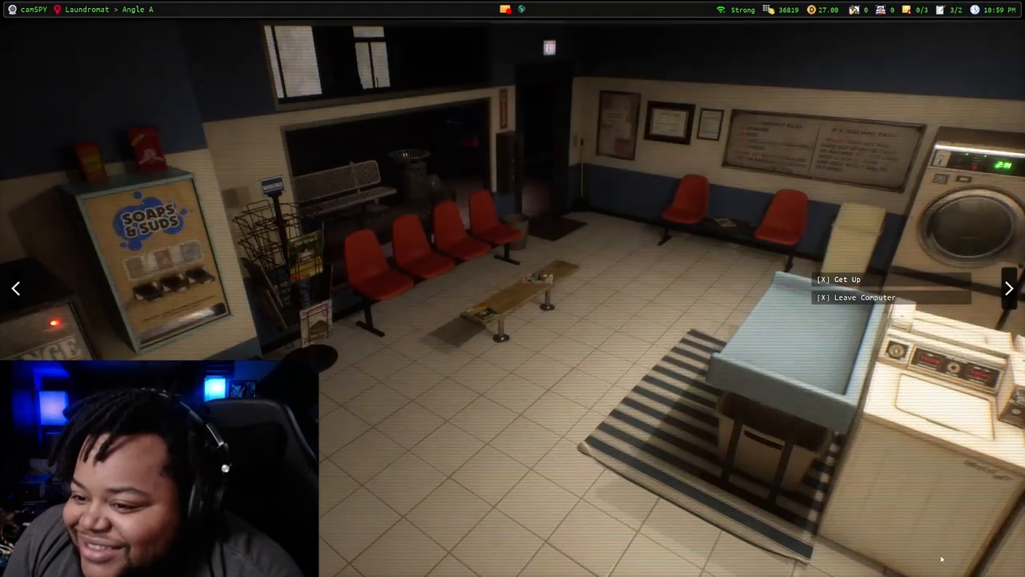
Step: Cycle camSPY through Laundromat Office, house living room, kitchen, bedrooms and motel Room A
{"action": "left_click", "coordinate": [1008, 288]}
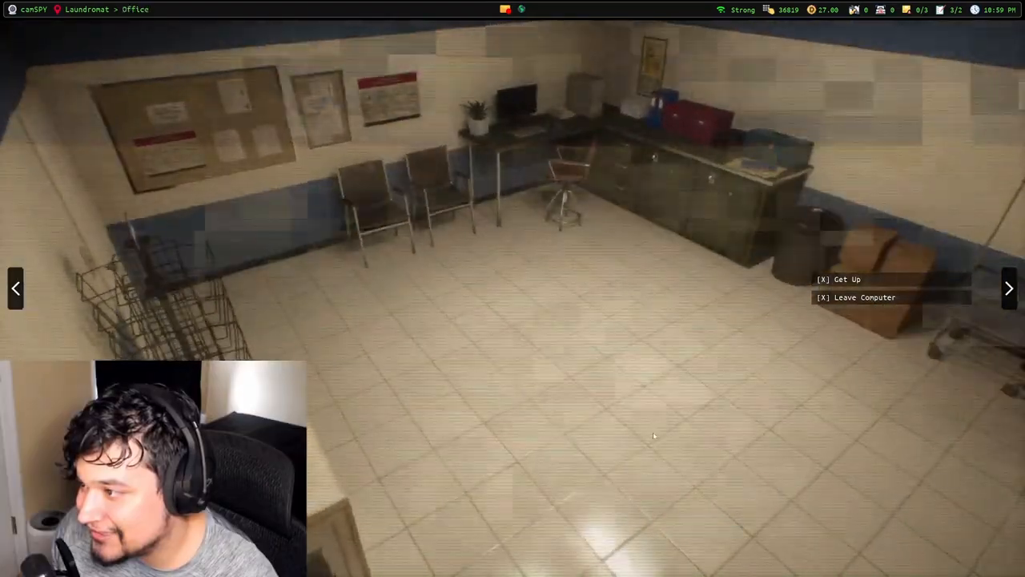
{"action": "left_click", "coordinate": [1009, 288]}
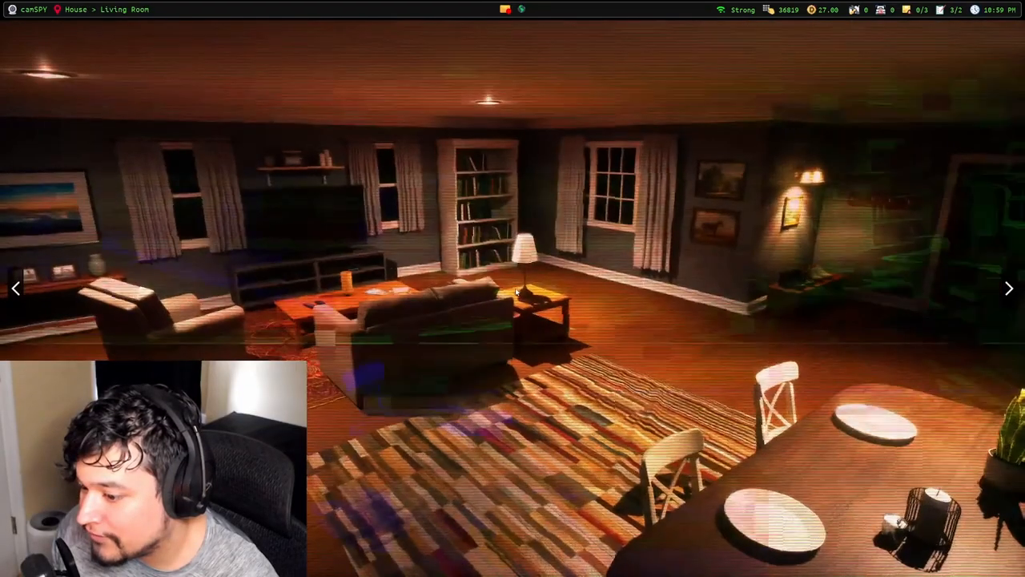
{"action": "left_click", "coordinate": [1009, 287]}
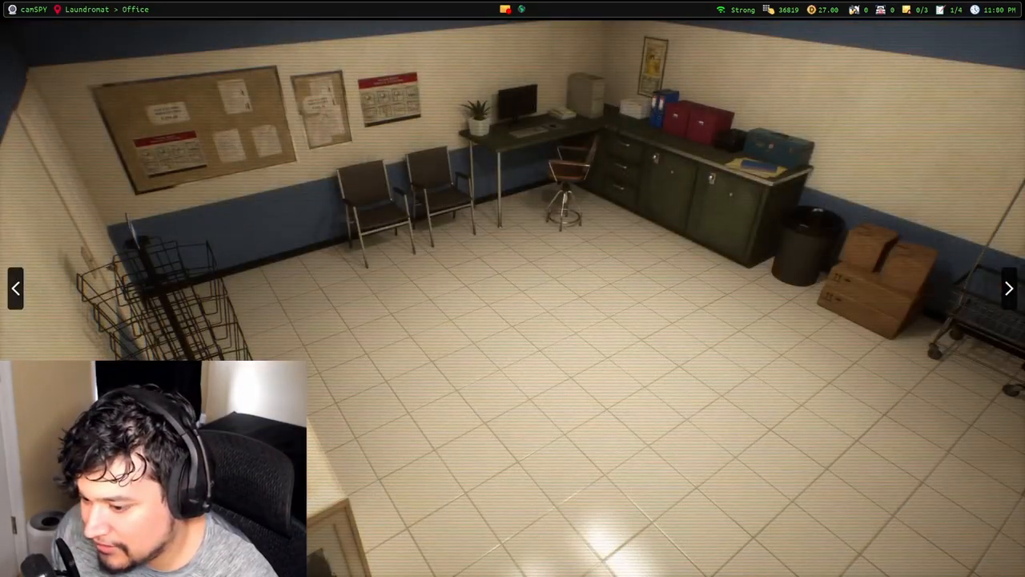
{"action": "left_click", "coordinate": [1009, 288]}
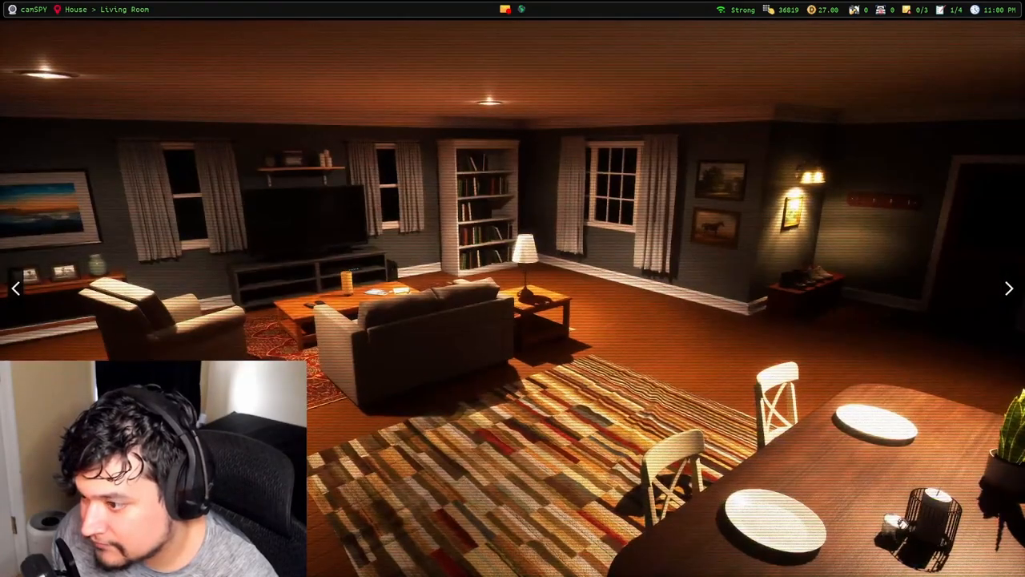
{"action": "left_click", "coordinate": [1009, 287]}
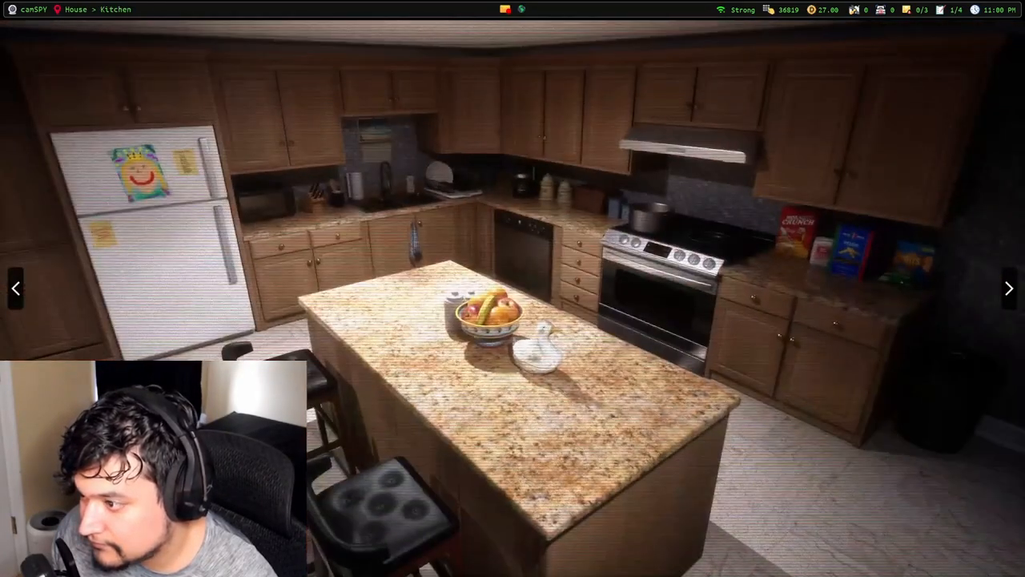
{"action": "left_click", "coordinate": [1009, 288]}
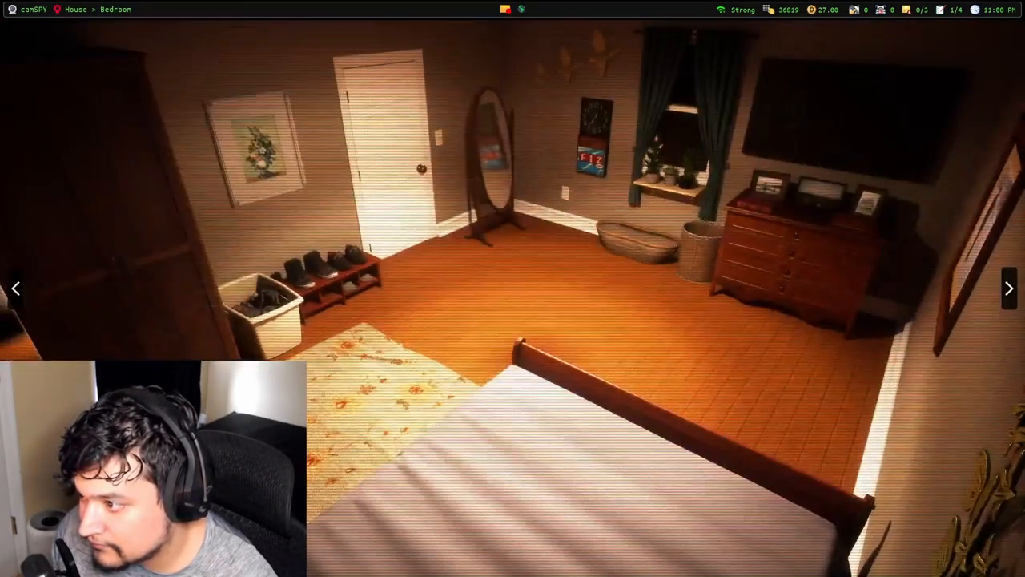
{"action": "left_click", "coordinate": [1009, 288]}
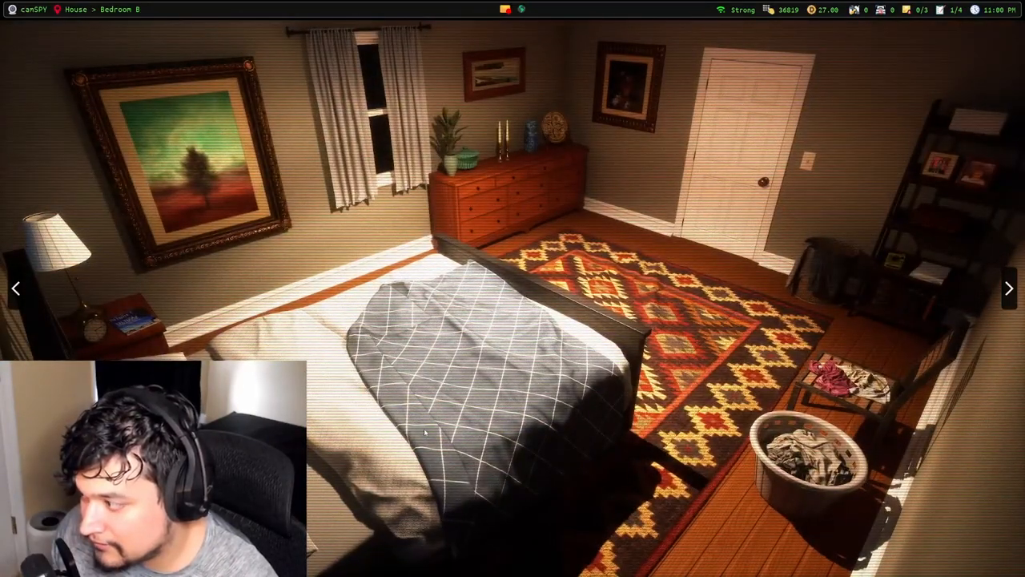
{"action": "left_click", "coordinate": [1008, 287]}
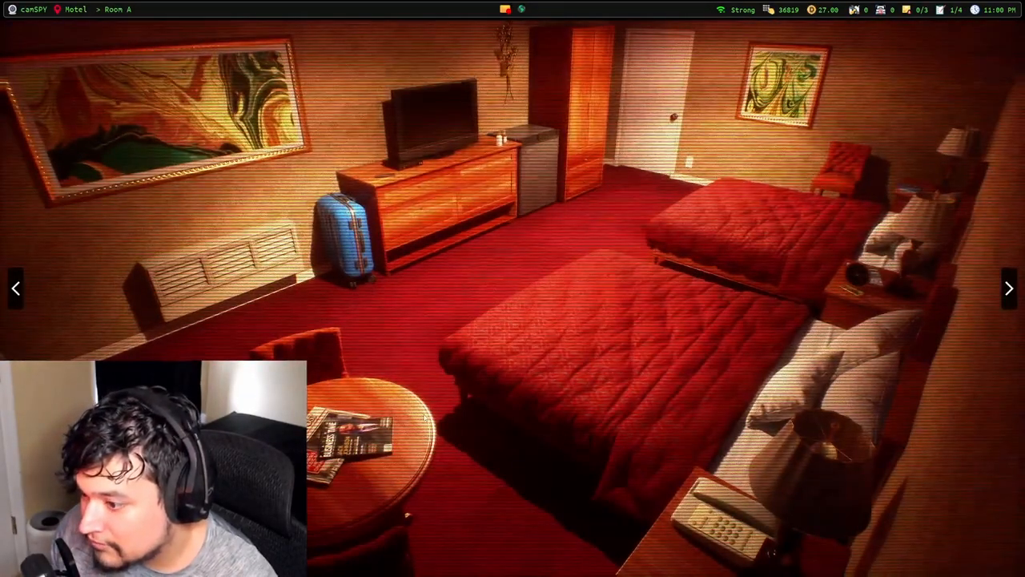
{"action": "left_click", "coordinate": [1009, 289]}
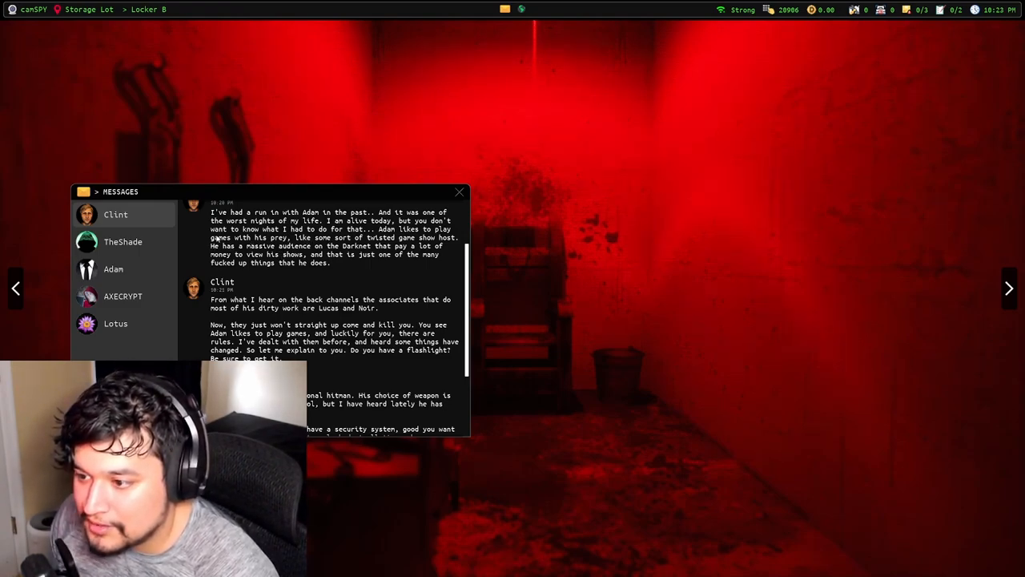
Step: Scroll through Clint's messages about Lucas the hitman, the locked door and his rifle laser
{"action": "scroll", "scroll_direction": "down", "scroll_amount": 3}
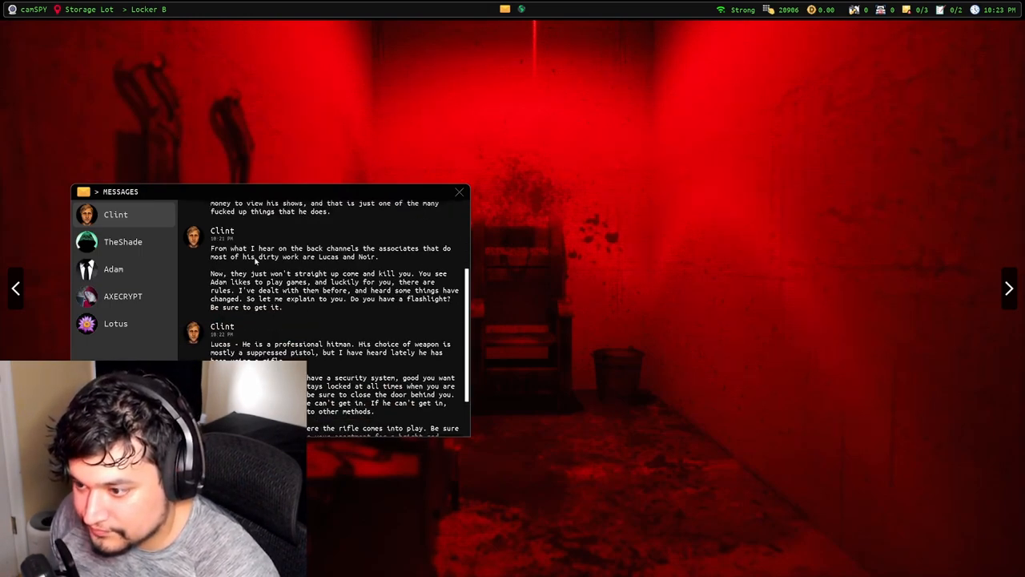
{"action": "scroll", "scroll_direction": "down", "scroll_amount": 3}
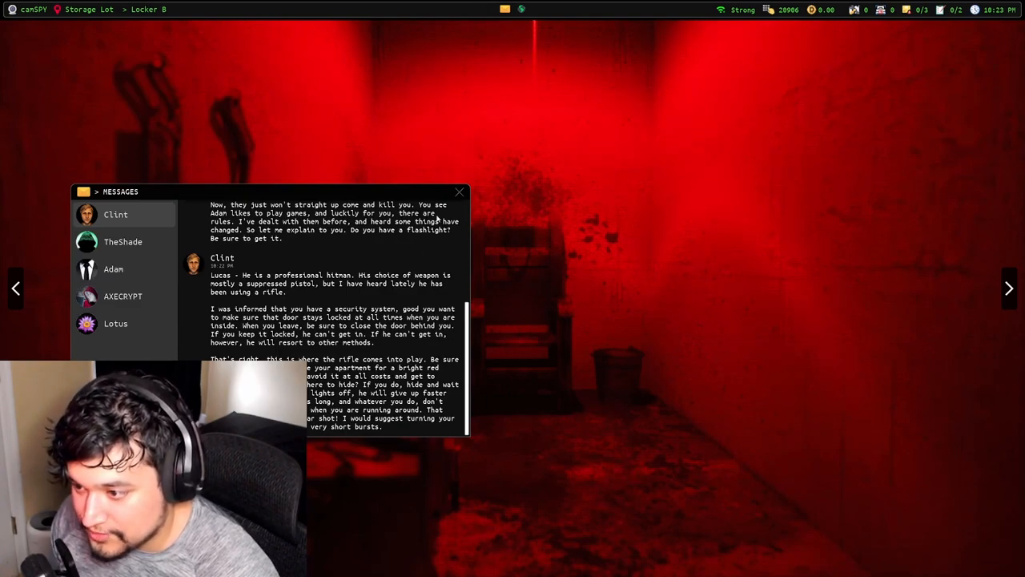
{"action": "mouse_move", "coordinate": [465, 194]}
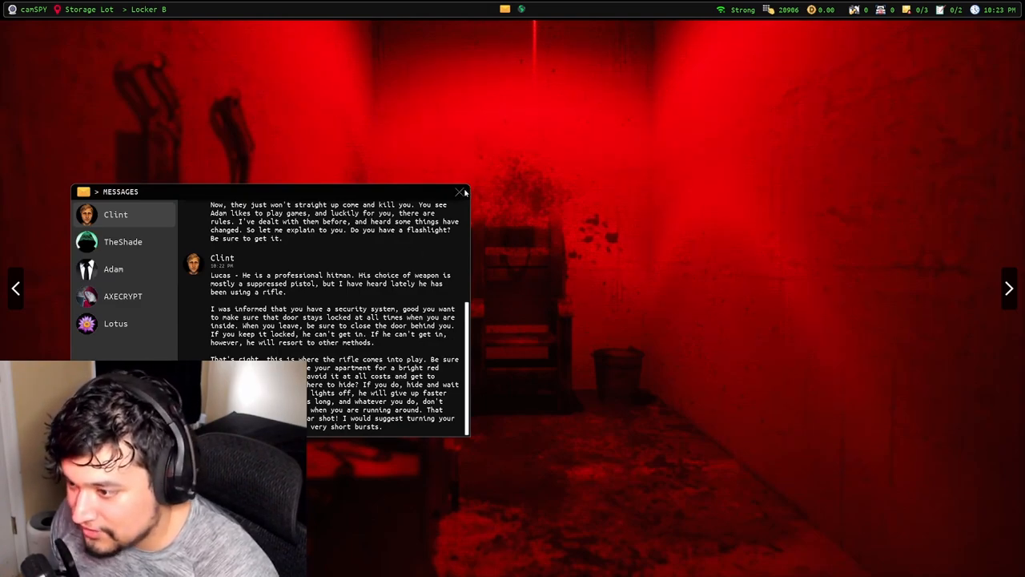
{"action": "mouse_move", "coordinate": [407, 264]}
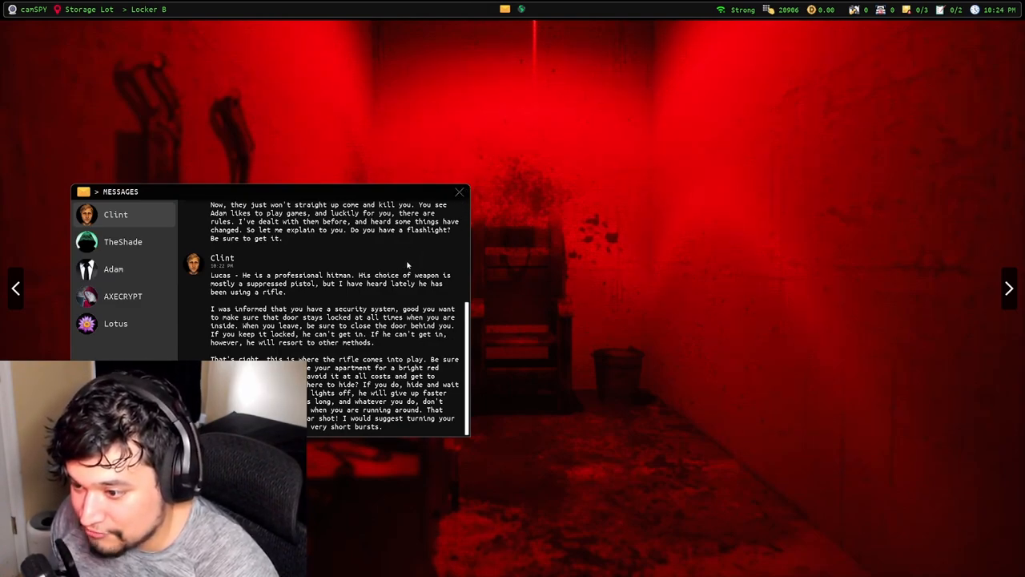
{"action": "scroll", "scroll_direction": "down", "scroll_amount": 3}
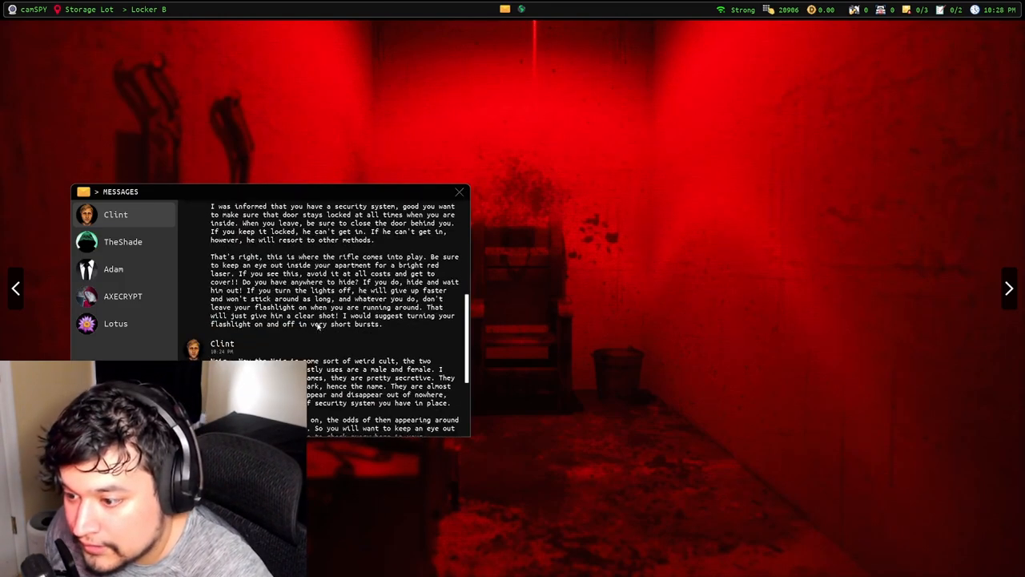
{"action": "scroll", "scroll_direction": "up", "scroll_amount": 3}
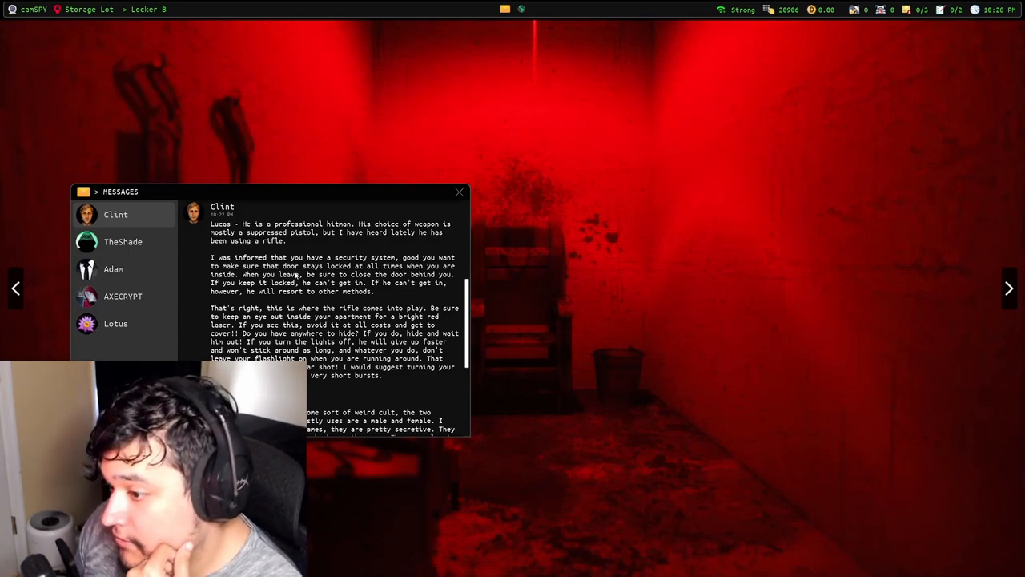
{"action": "mouse_move", "coordinate": [345, 300]}
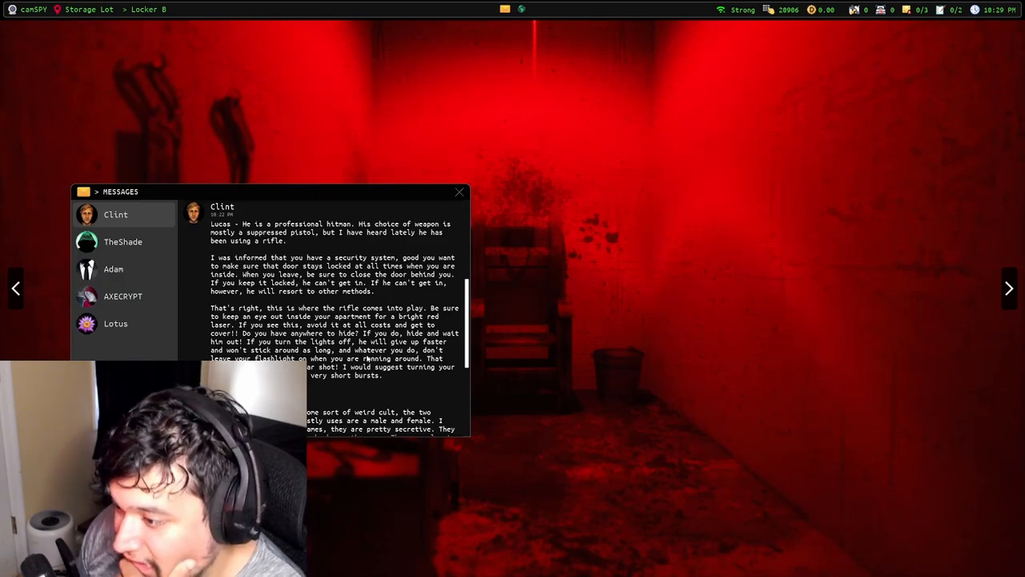
{"action": "mouse_move", "coordinate": [324, 378]}
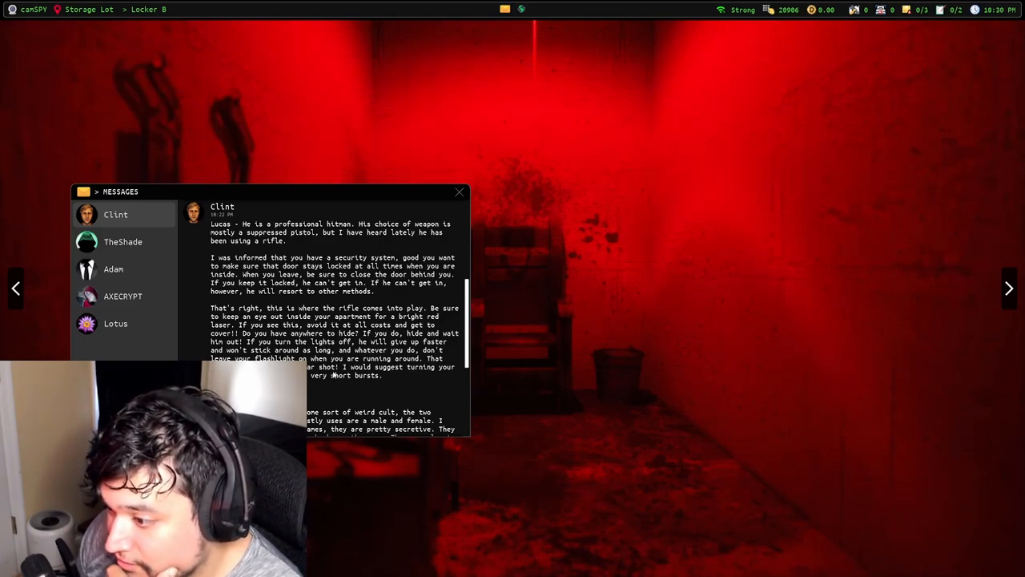
Step: Scroll through Clint's conversation on the Noir cult and handling its male and female members
{"action": "scroll", "scroll_direction": "down", "scroll_amount": 3}
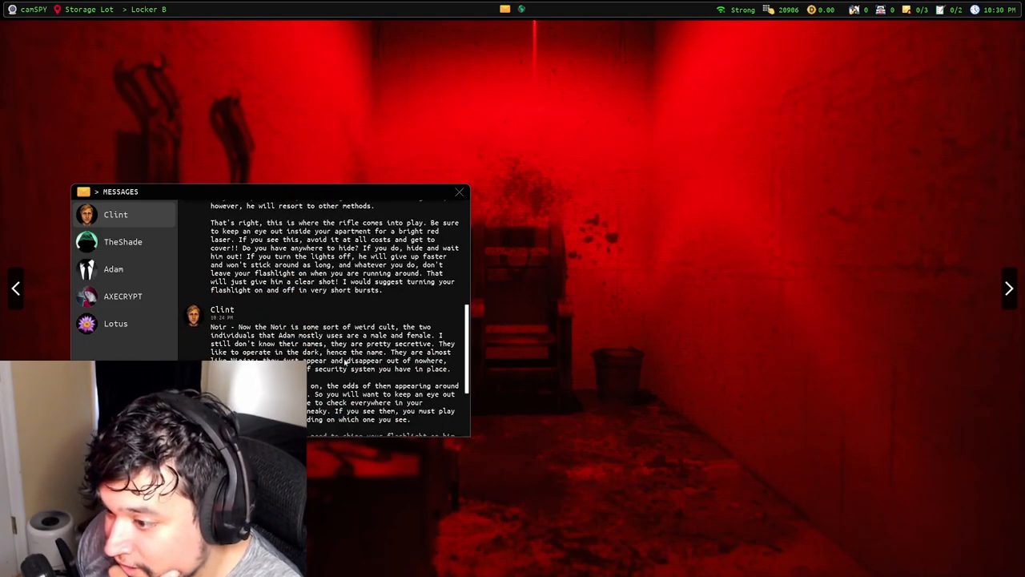
{"action": "scroll", "scroll_direction": "down", "scroll_amount": 3}
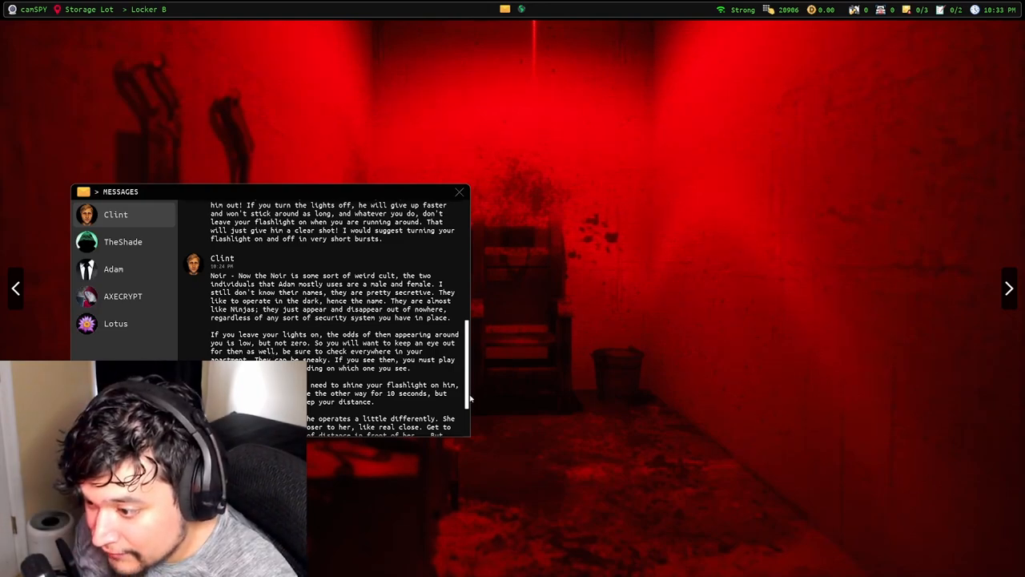
{"action": "scroll", "scroll_direction": "down", "scroll_amount": 3}
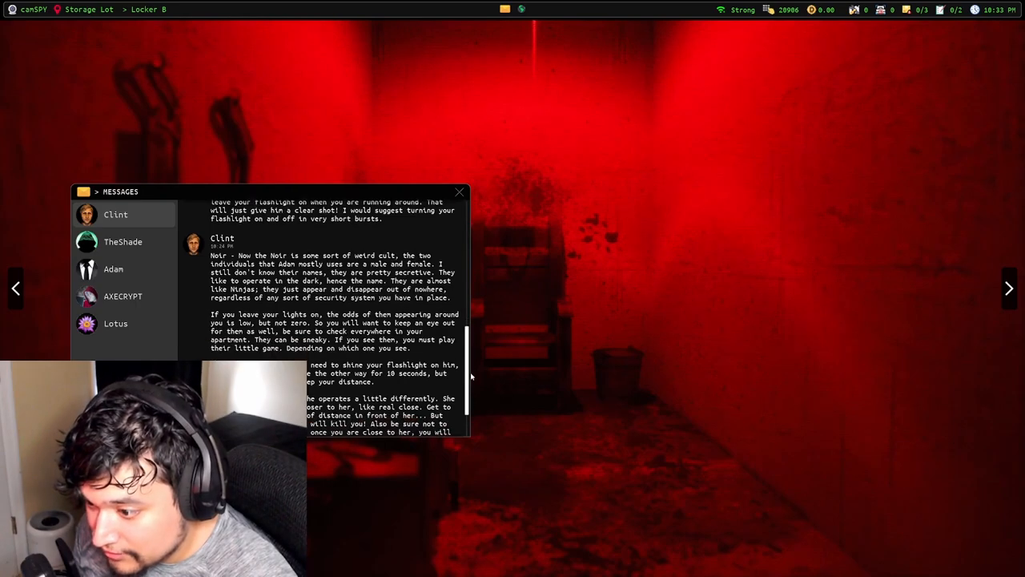
{"action": "scroll", "scroll_direction": "down", "scroll_amount": 3}
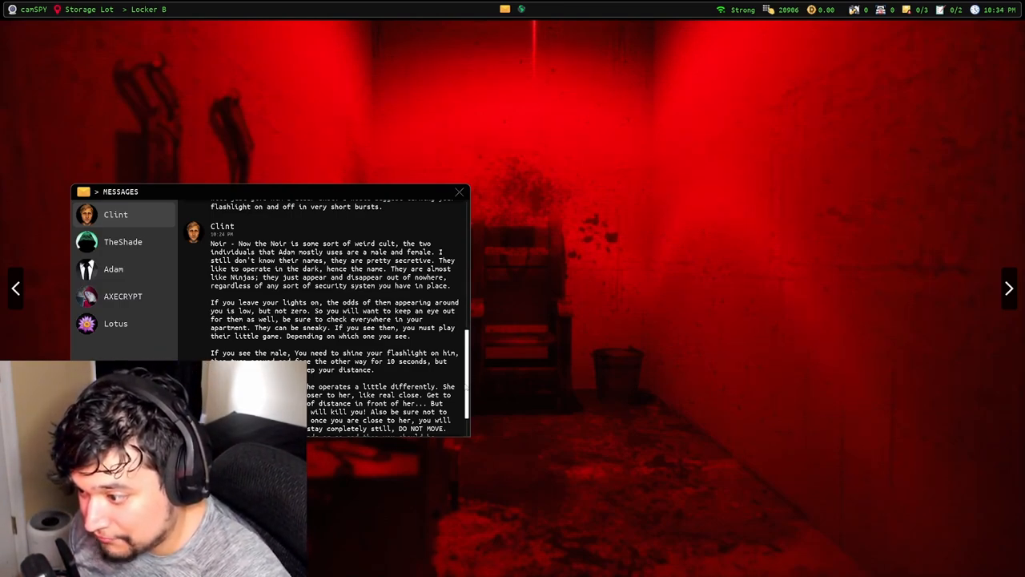
{"action": "scroll", "scroll_direction": "down", "scroll_amount": 3}
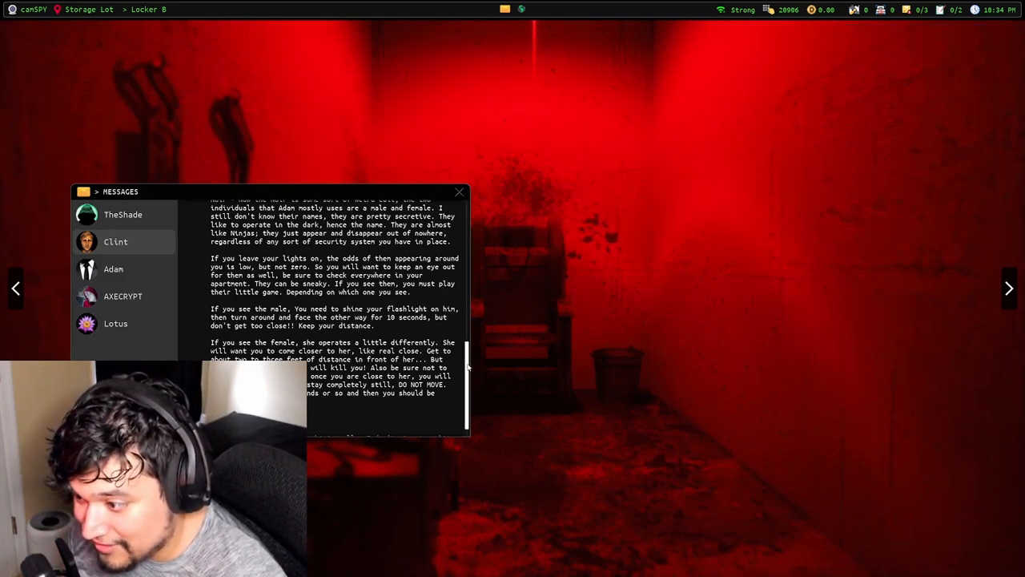
{"action": "scroll", "scroll_direction": "down", "scroll_amount": 3}
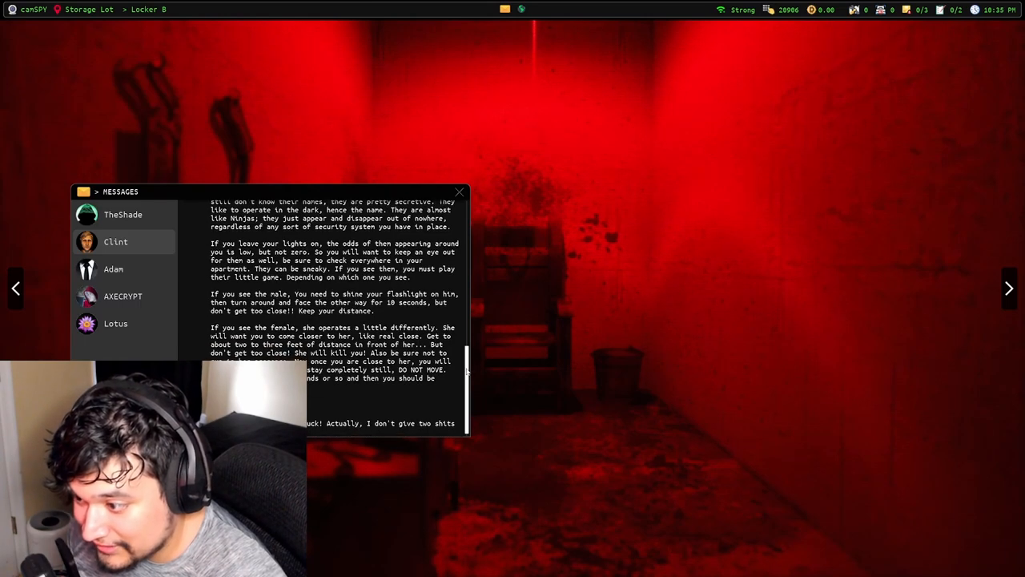
{"action": "scroll", "scroll_direction": "down", "scroll_amount": 3}
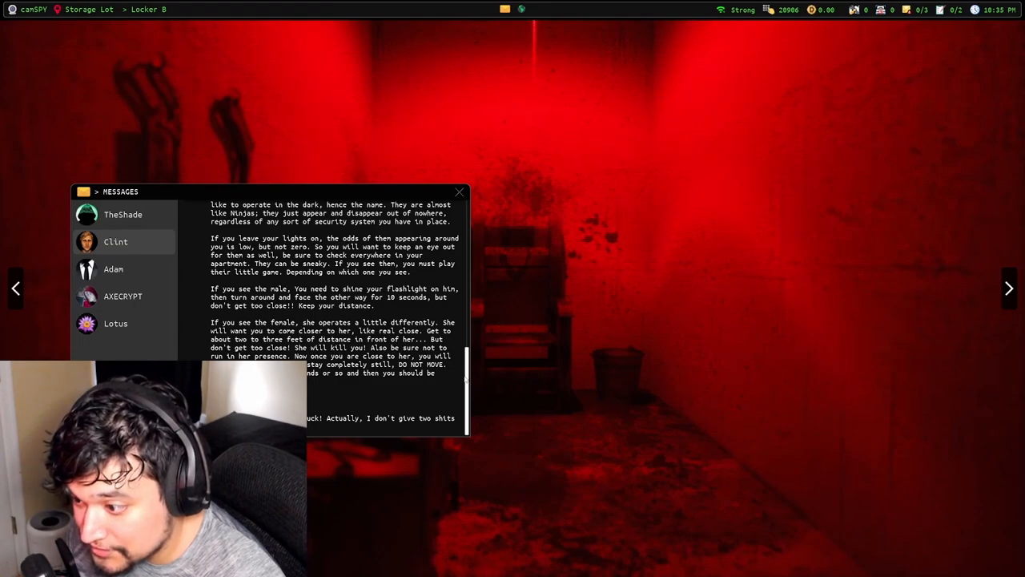
{"action": "mouse_move", "coordinate": [472, 396]}
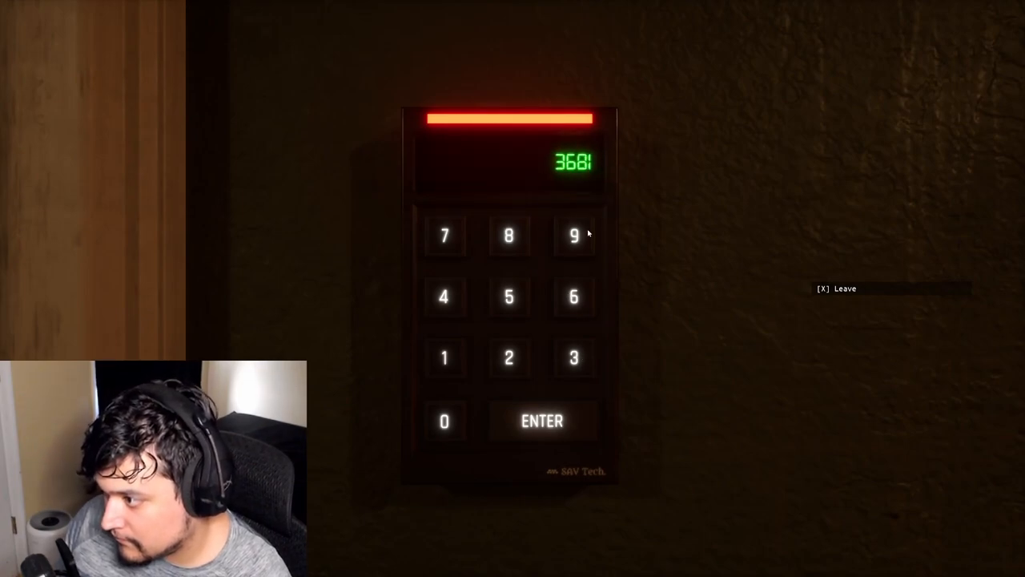
Step: Finish at the door keypad, go inside and sit at the desk facing the laundromat feed
{"action": "left_click", "coordinate": [541, 421]}
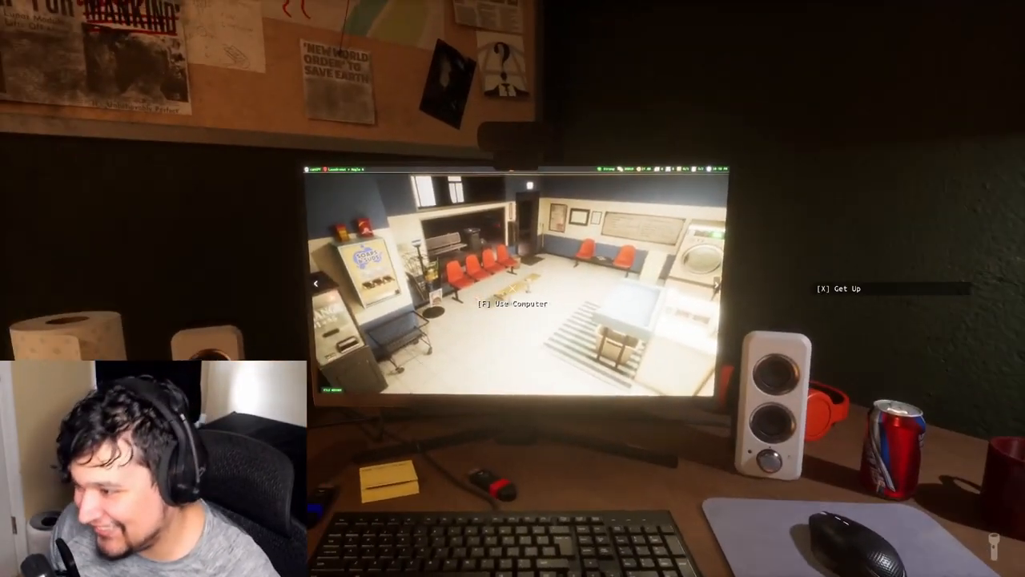
Step: Use the computer and cycle camSPY through laundromat office, living room, kitchen, bedrooms and bathroom
{"action": "key", "text": "f"}
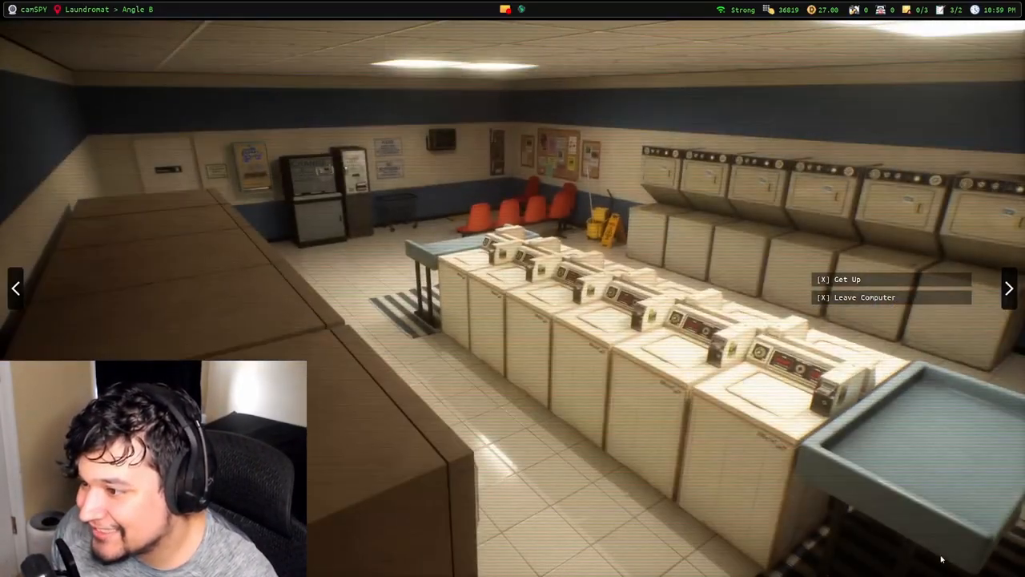
{"action": "left_click", "coordinate": [1009, 288]}
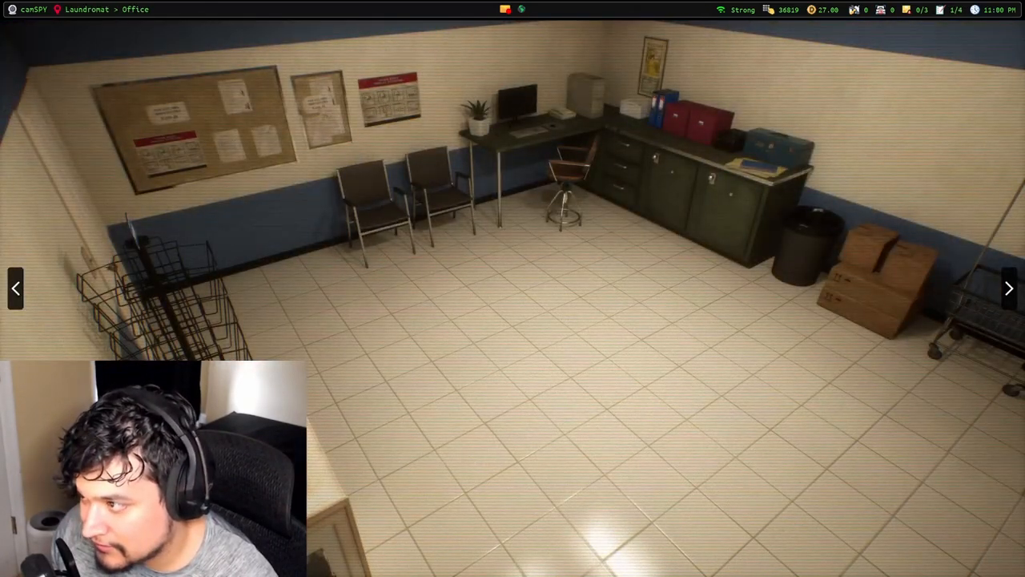
{"action": "left_click", "coordinate": [1009, 288]}
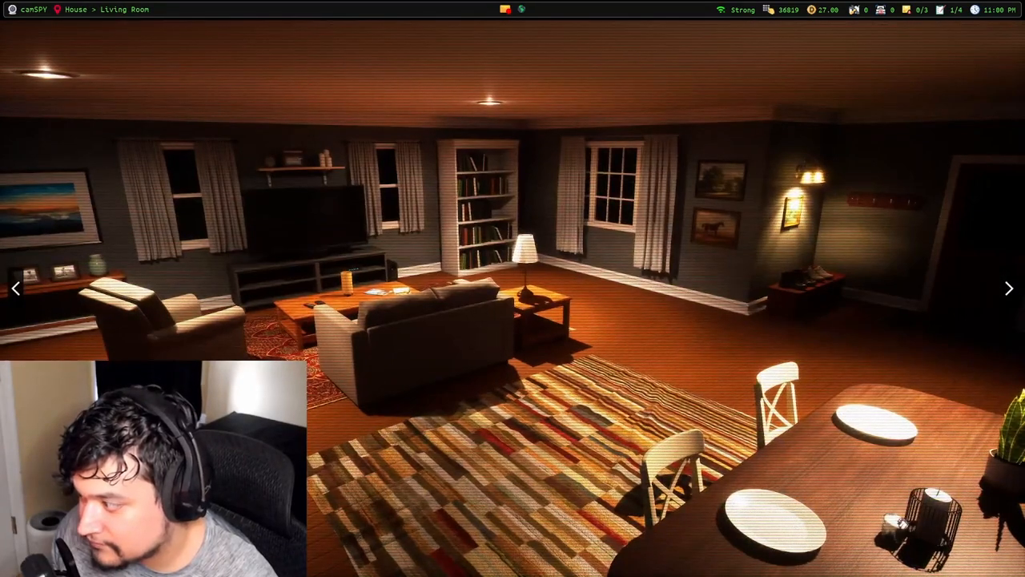
{"action": "left_click", "coordinate": [1009, 287]}
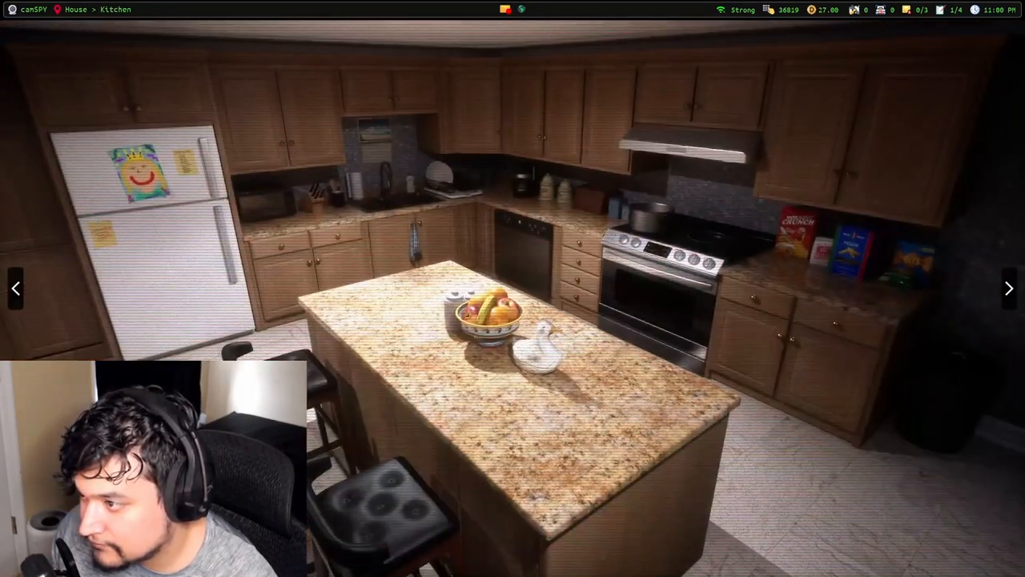
{"action": "left_click", "coordinate": [1009, 288]}
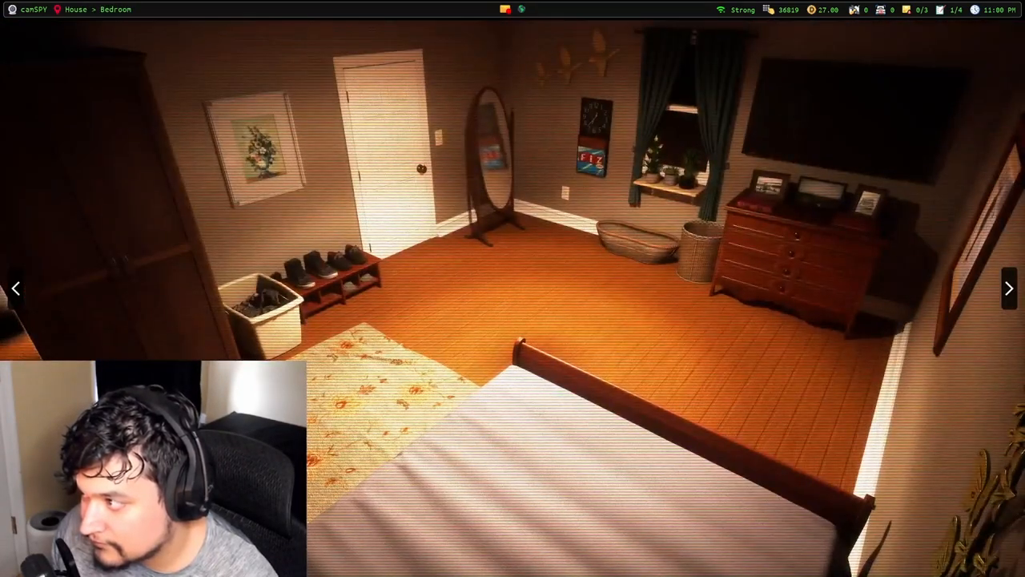
{"action": "left_click", "coordinate": [1008, 288]}
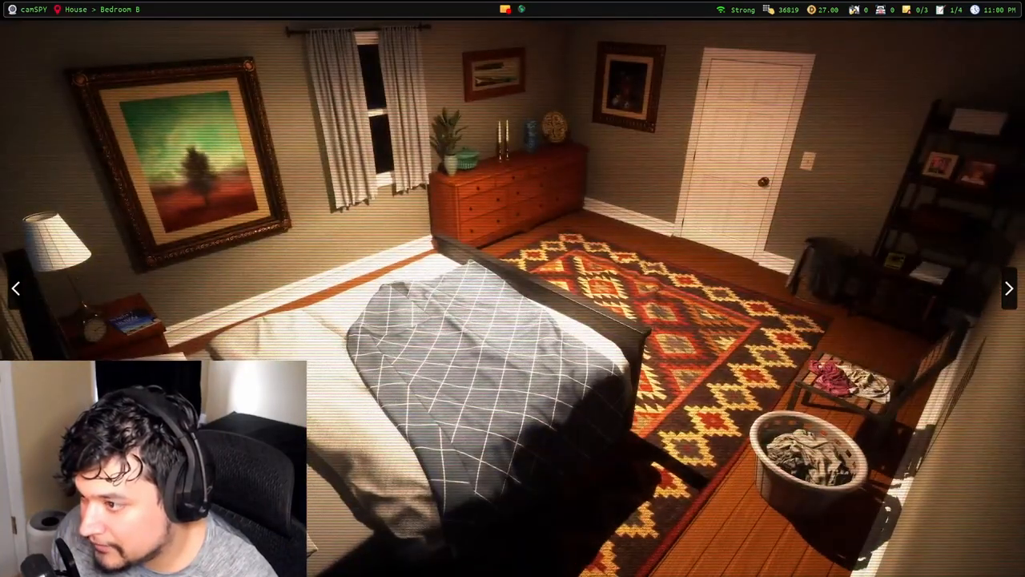
{"action": "left_click", "coordinate": [1008, 288]}
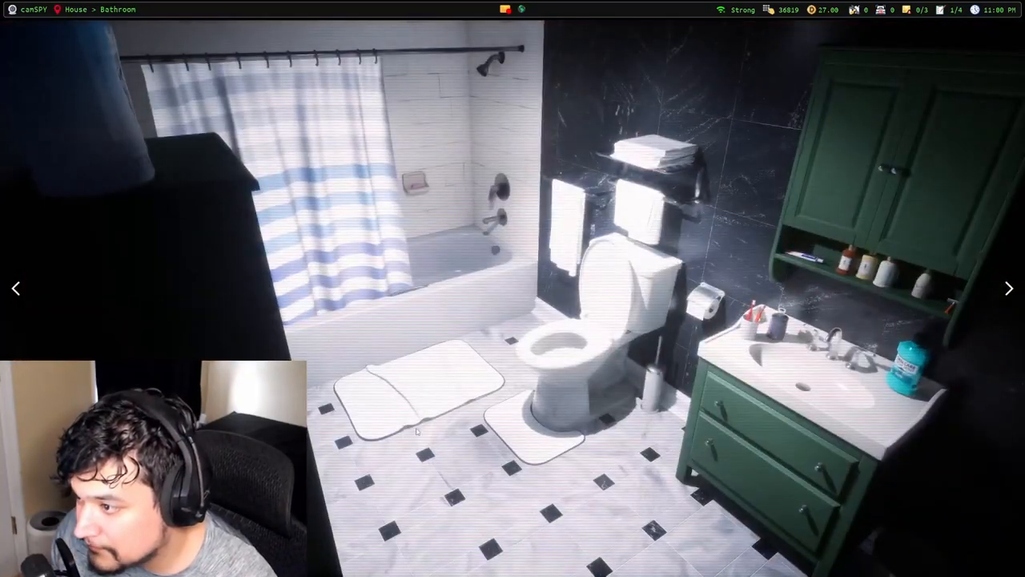
{"action": "left_click", "coordinate": [1009, 289]}
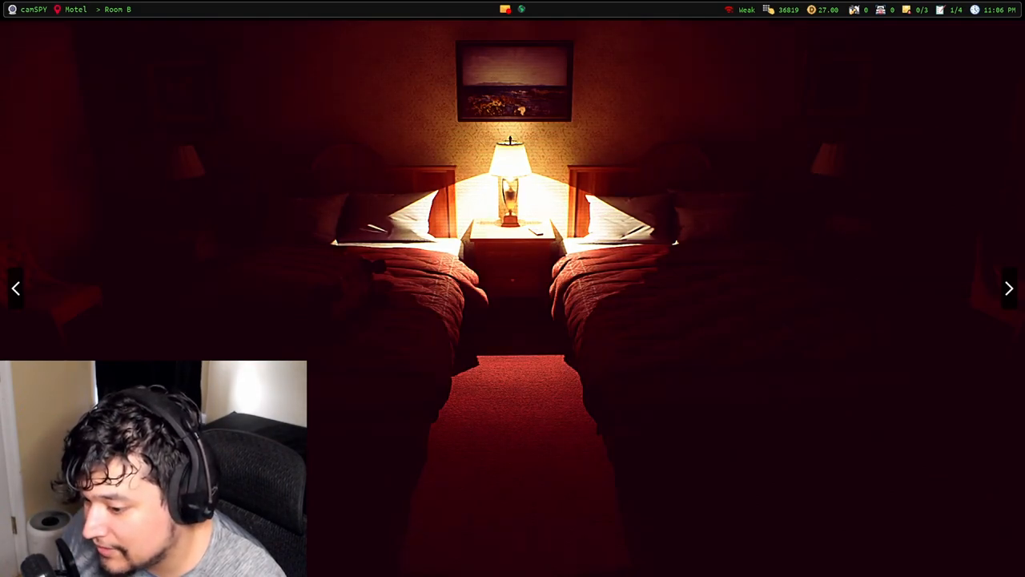
Step: Leave the computer and go out the apartment door to the hallway signal booster
{"action": "left_click", "coordinate": [1009, 289]}
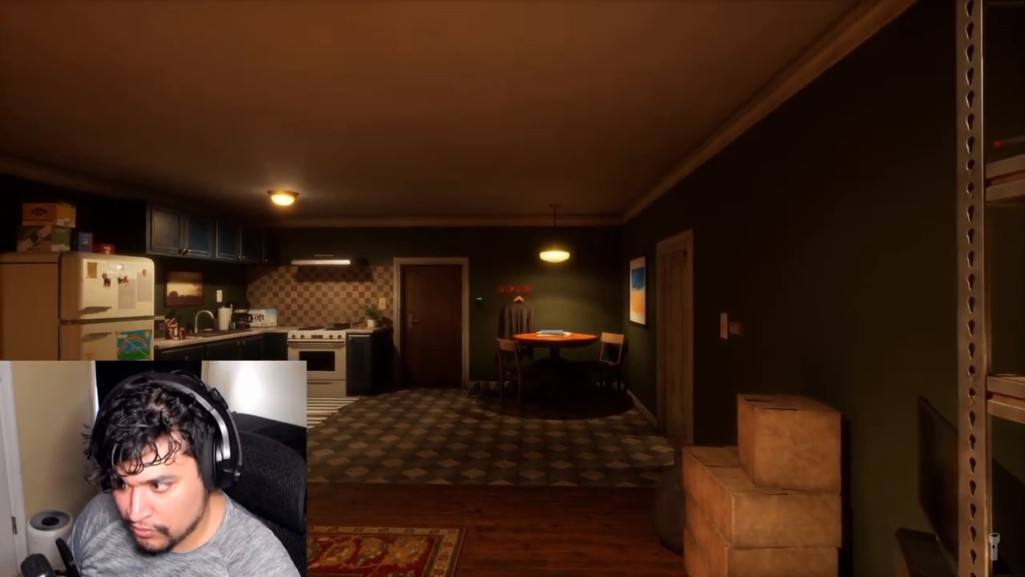
{"action": "mouse_move", "coordinate": [512, 288]}
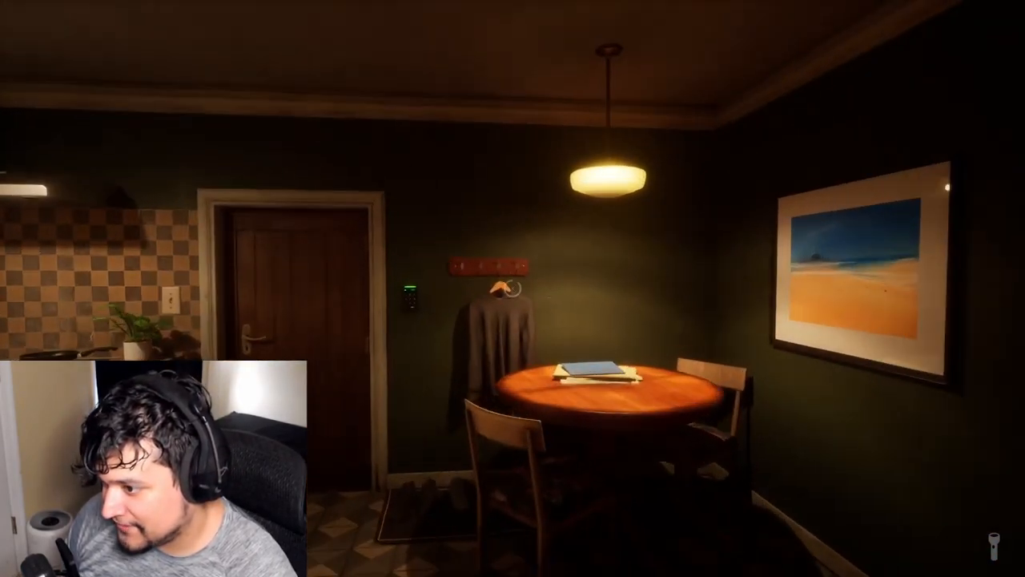
{"action": "mouse_move", "coordinate": [512, 289]}
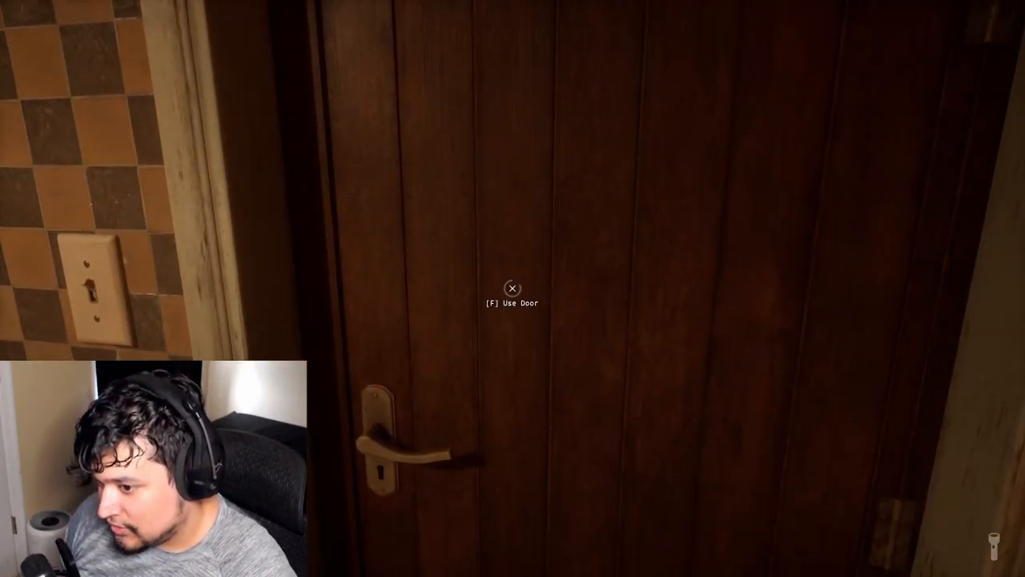
{"action": "key", "text": "f"}
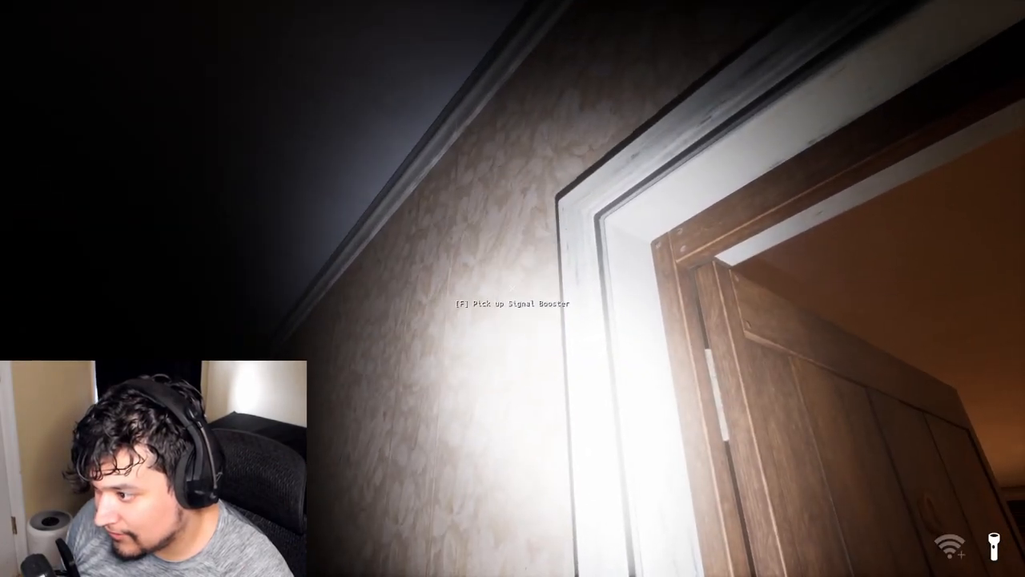
Step: Pick up the signal booster, set it down in the hallway, and return to the computer
{"action": "key", "text": "f"}
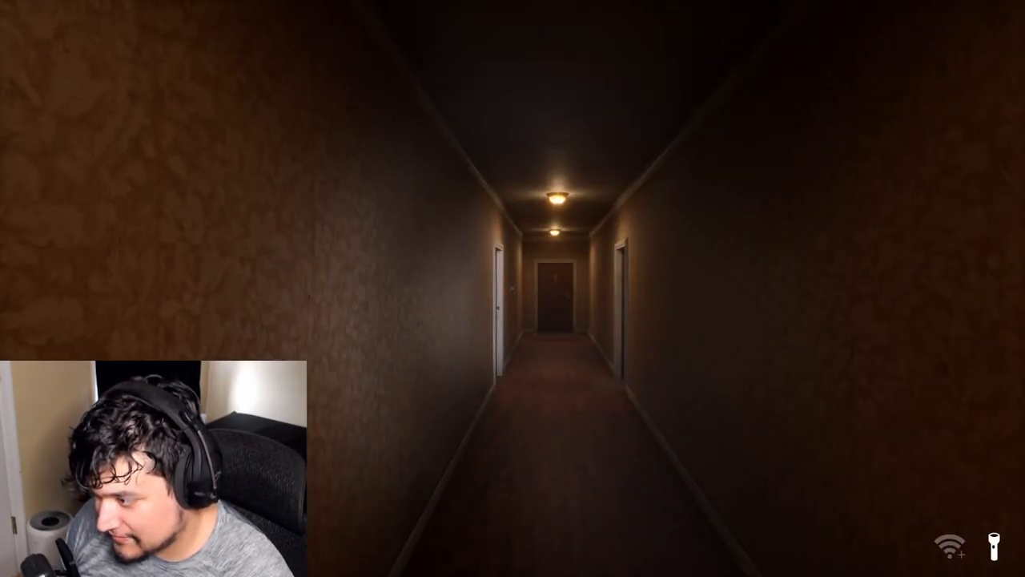
{"action": "key", "text": "w"}
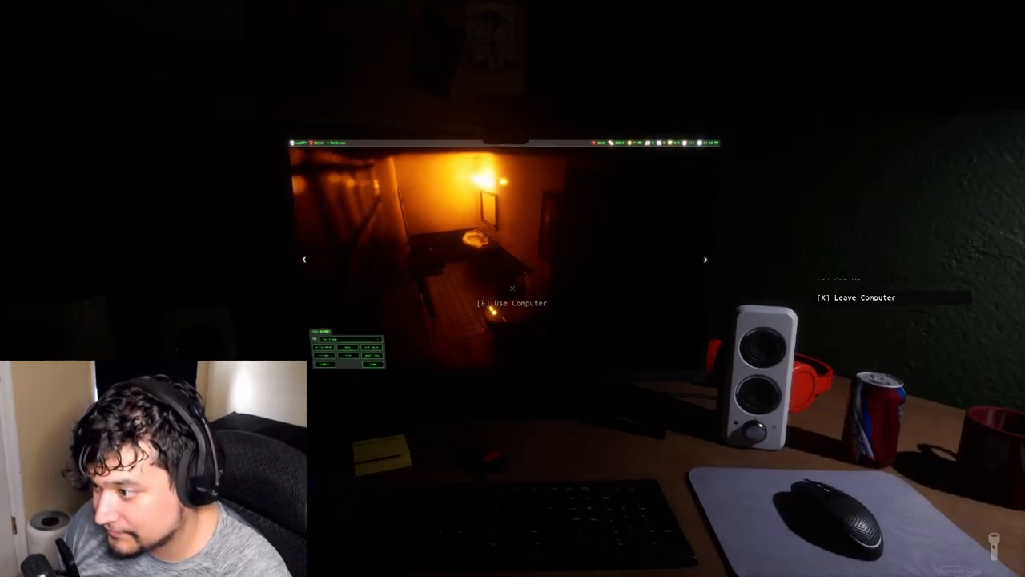
Step: Get up from the computer and confirm the keypad entry with ENTER to open the door
{"action": "key", "text": "x"}
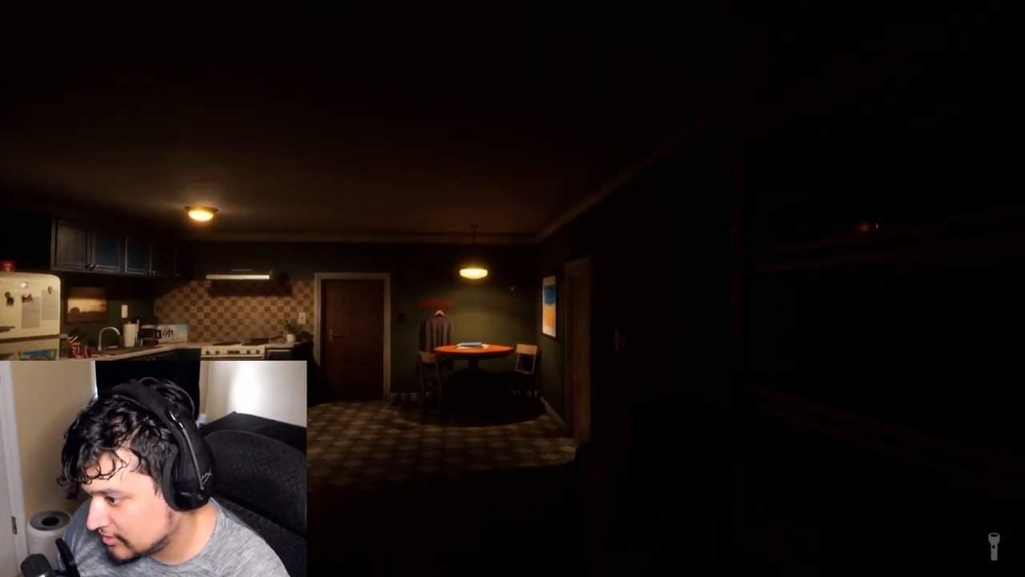
{"action": "mouse_move", "coordinate": [513, 289]}
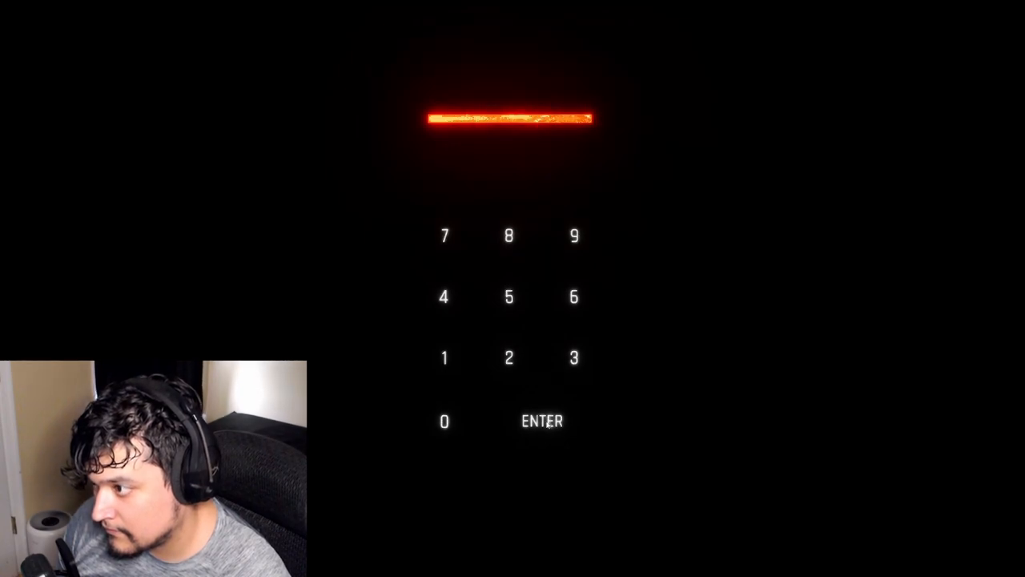
{"action": "left_click", "coordinate": [541, 421]}
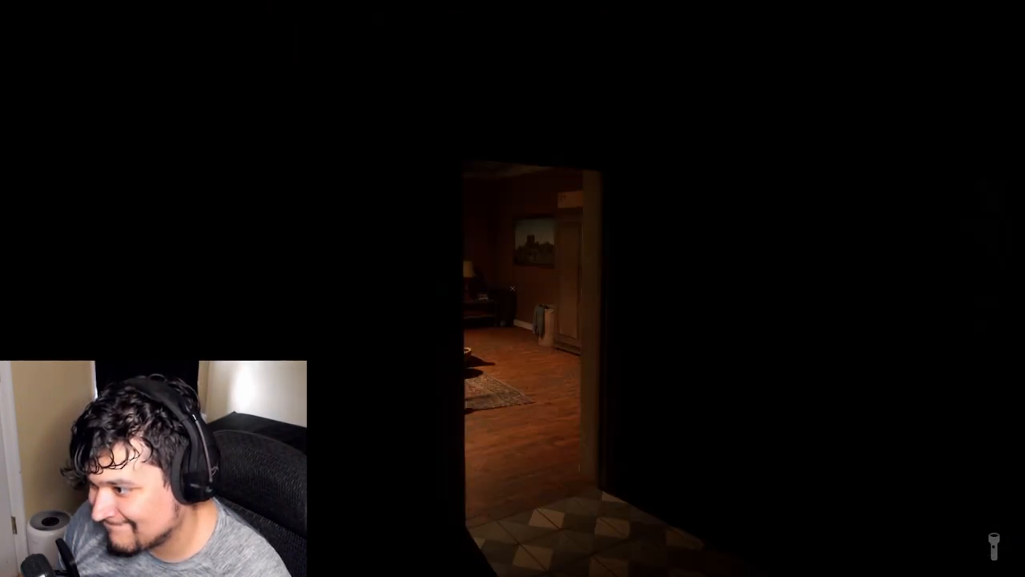